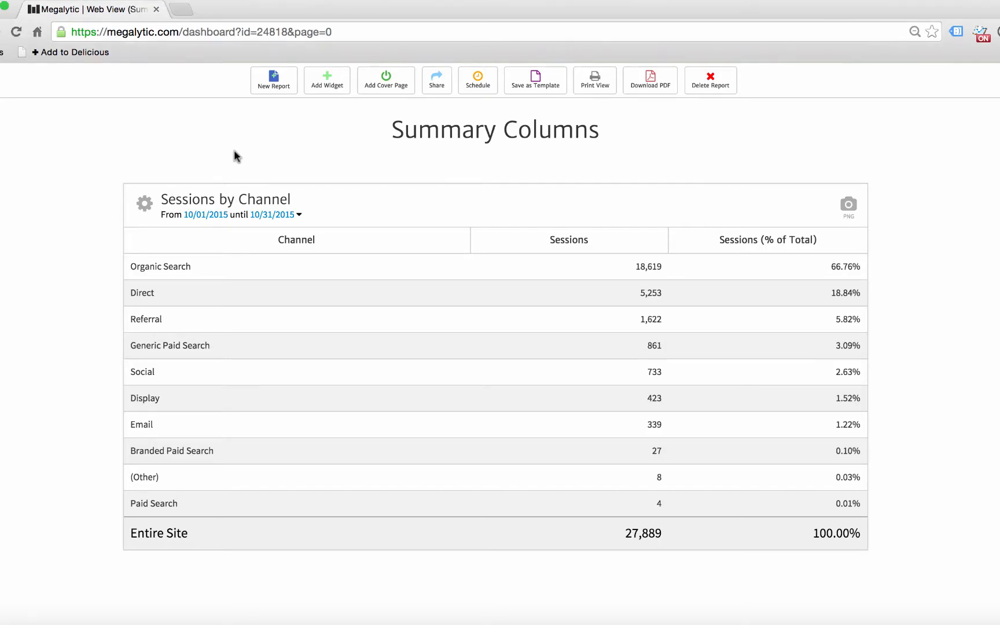
pyautogui.moveTo(244, 157)
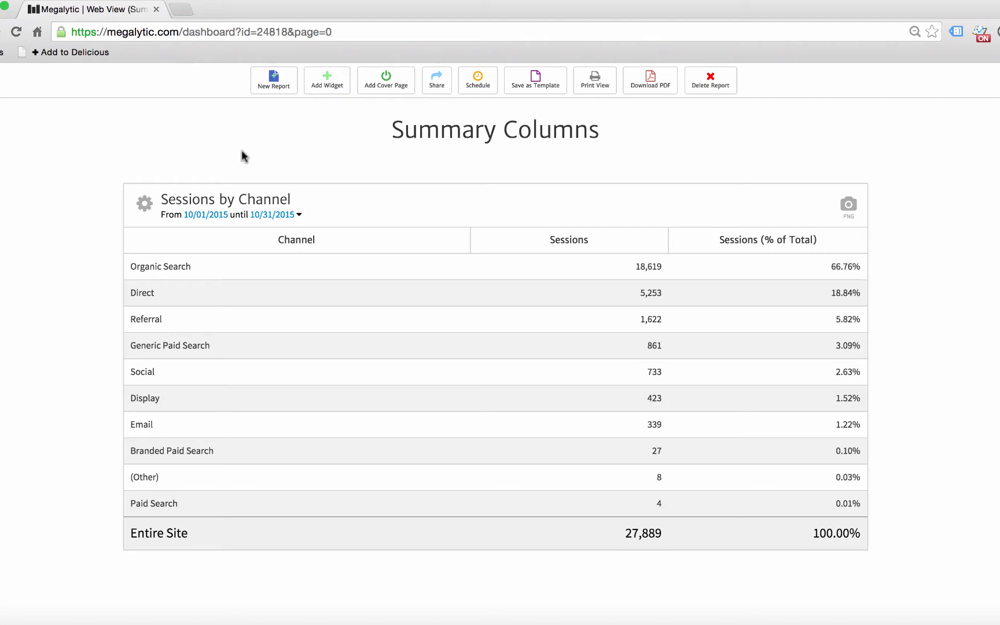
pyautogui.moveTo(639, 274)
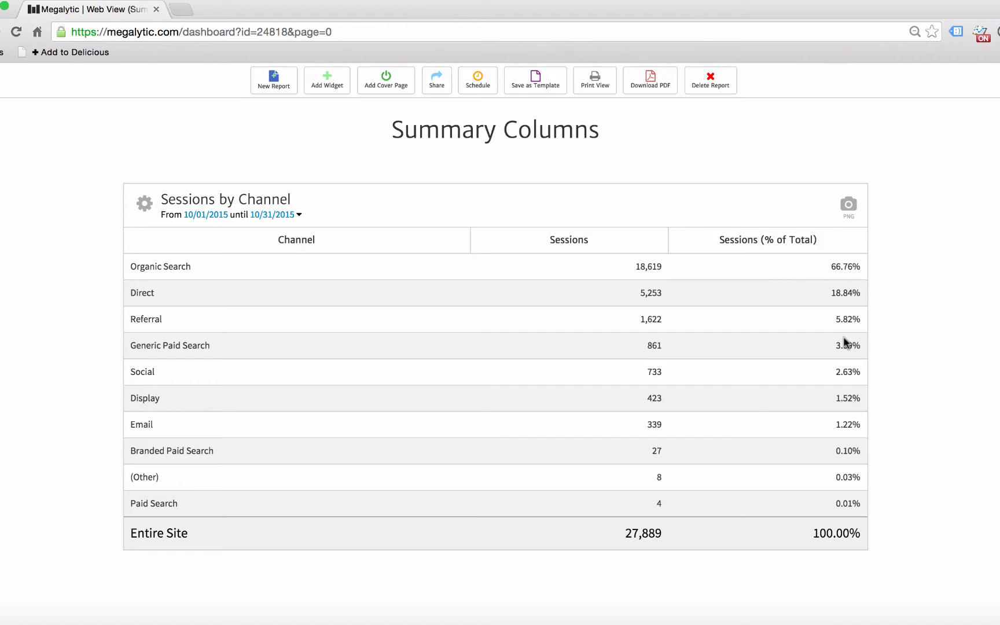
pyautogui.moveTo(830, 344)
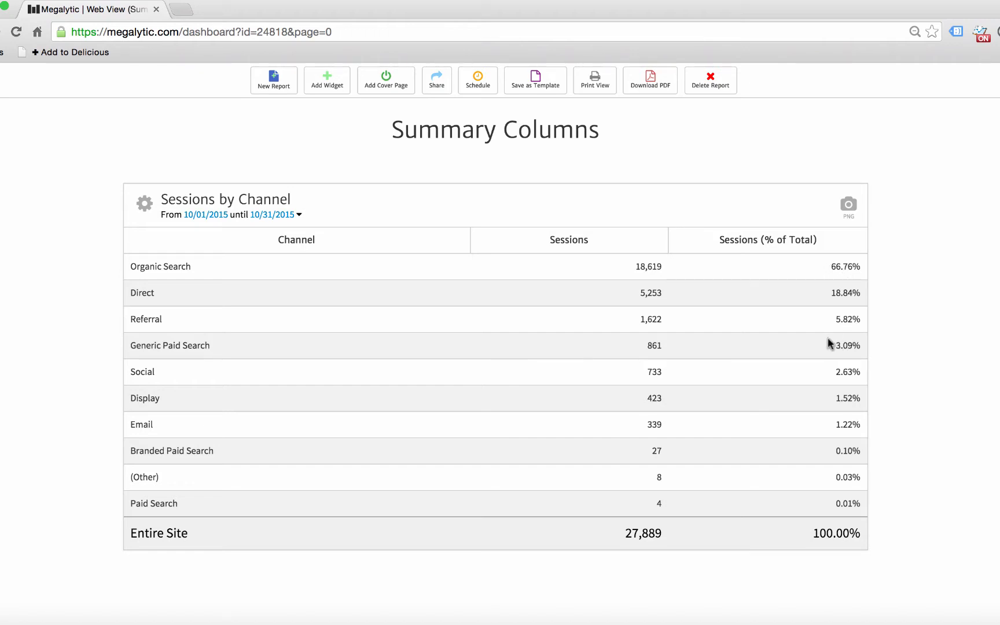
pyautogui.moveTo(235, 270)
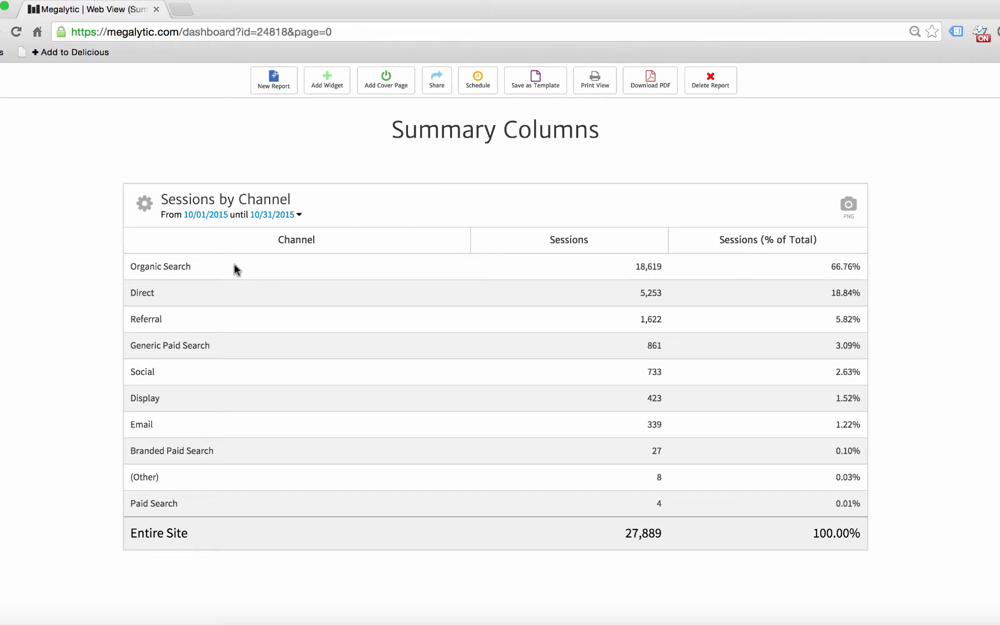
pyautogui.moveTo(154, 281)
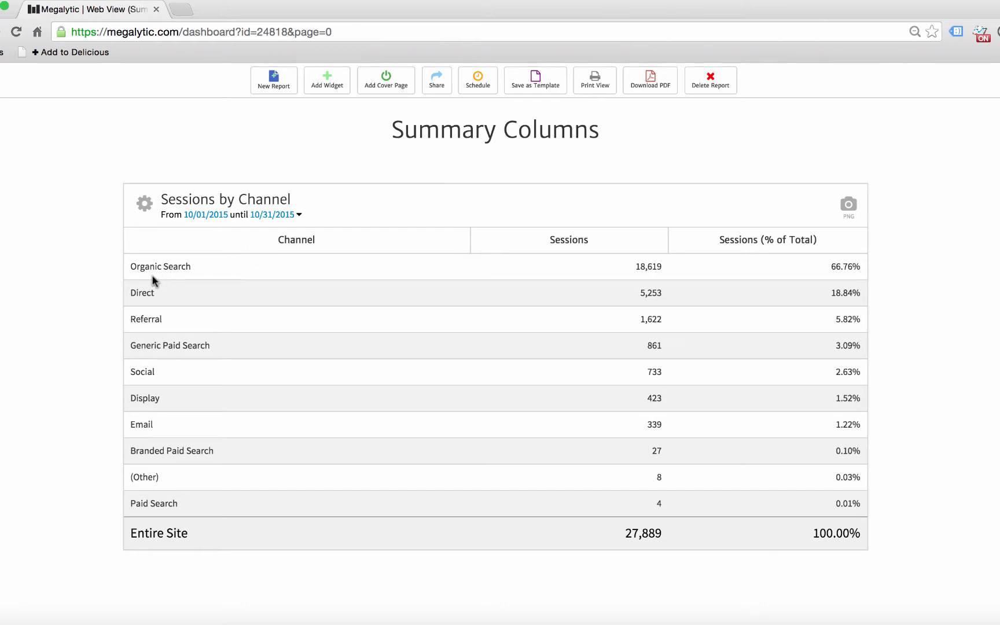
pyautogui.moveTo(155, 331)
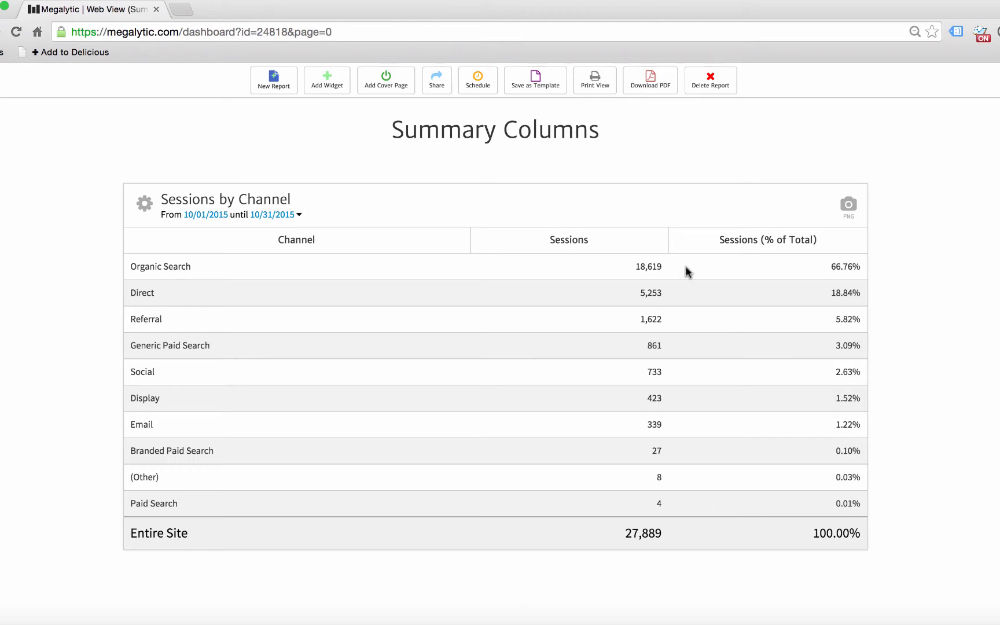
pyautogui.moveTo(839, 275)
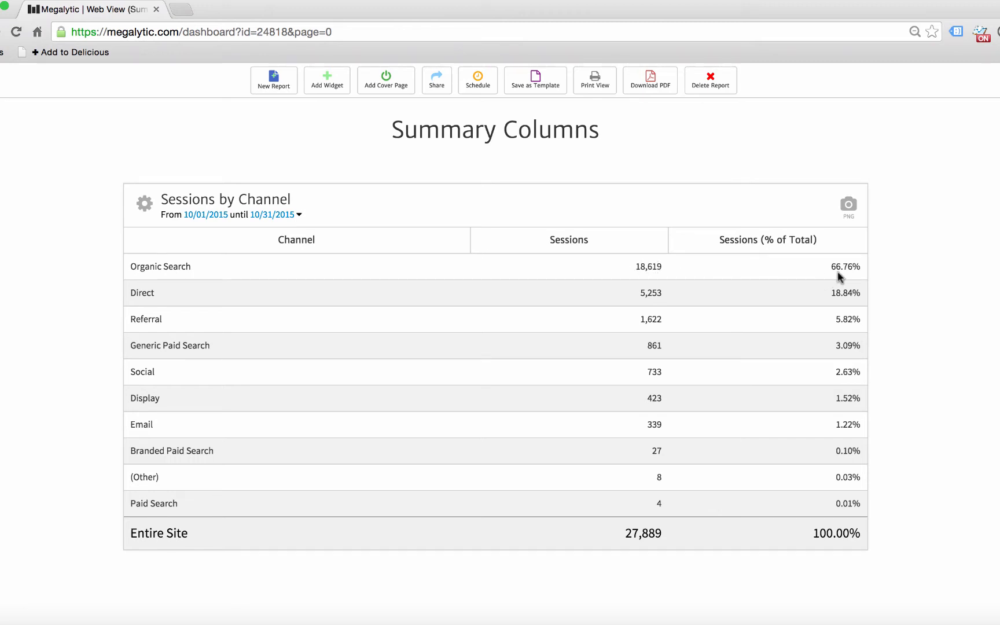
pyautogui.moveTo(614, 268)
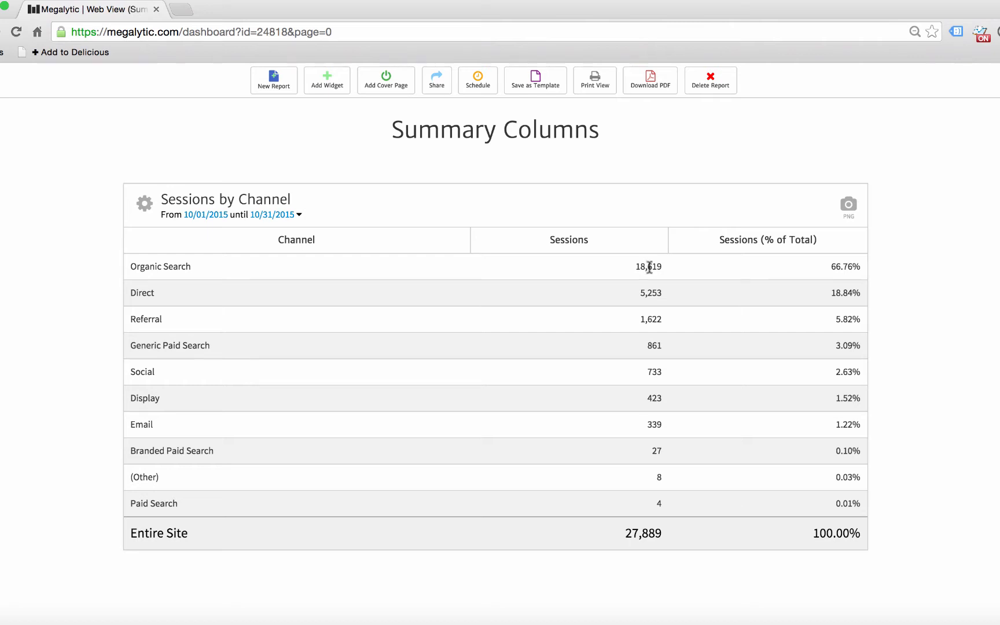
pyautogui.moveTo(837, 266)
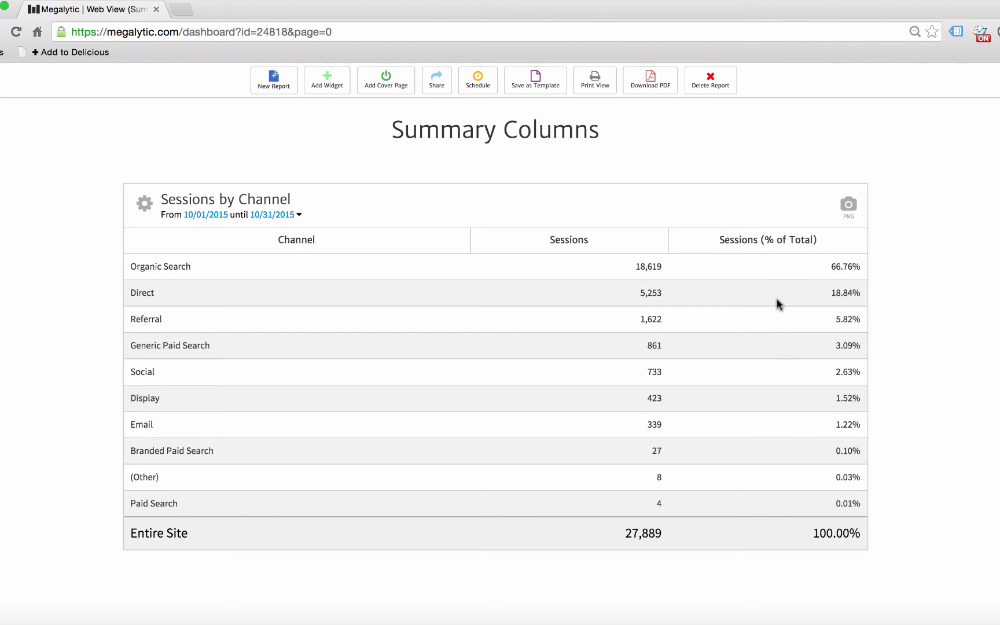
pyautogui.moveTo(789, 451)
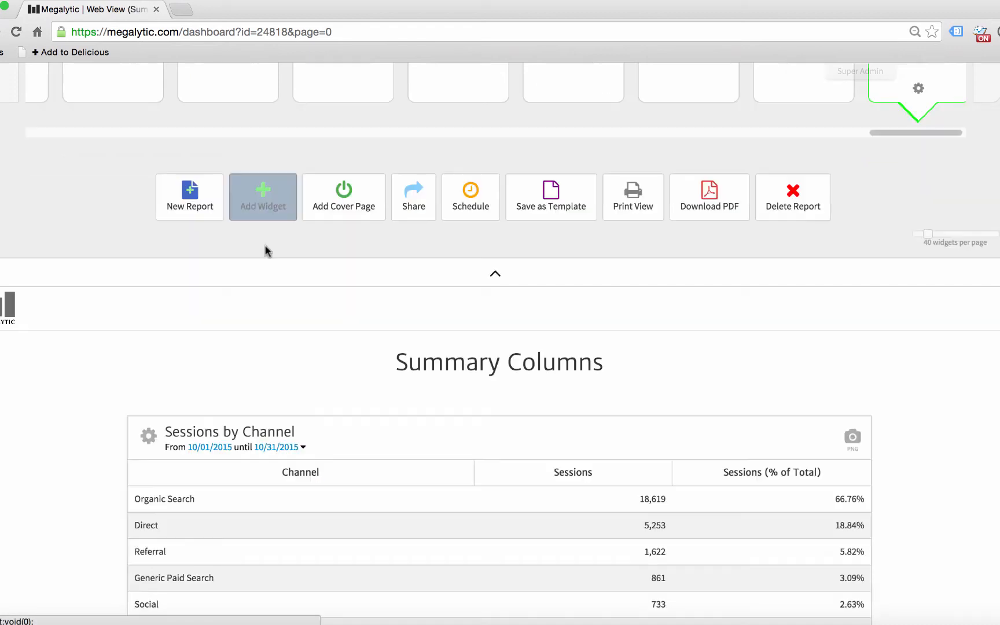
# - Drag the Traffic by Channel widget from the widget gallery to the top of the report
pyautogui.click(262, 196)
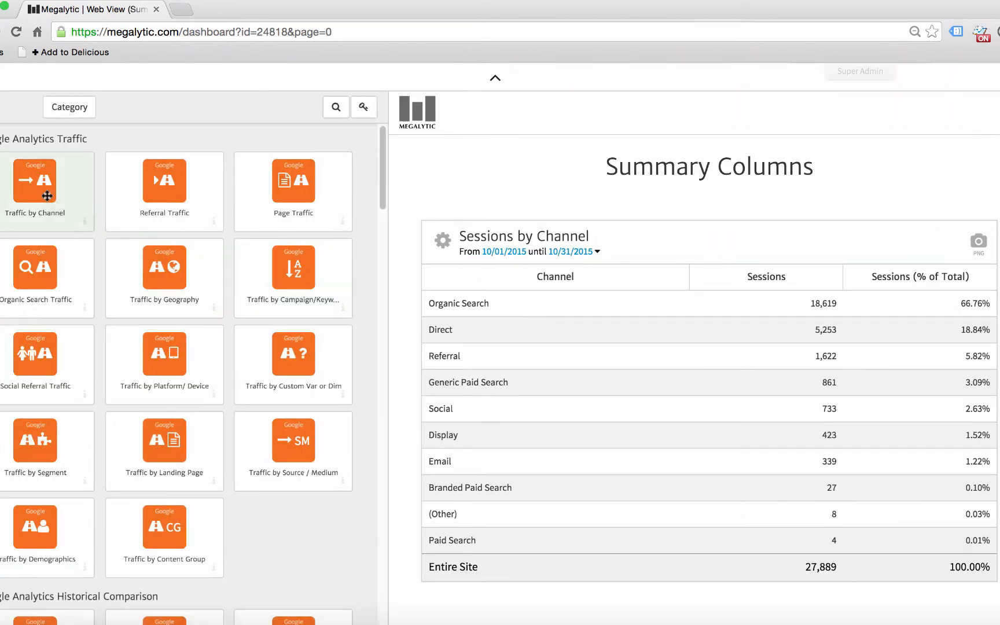
pyautogui.moveTo(33, 179); pyautogui.dragTo(472, 228)
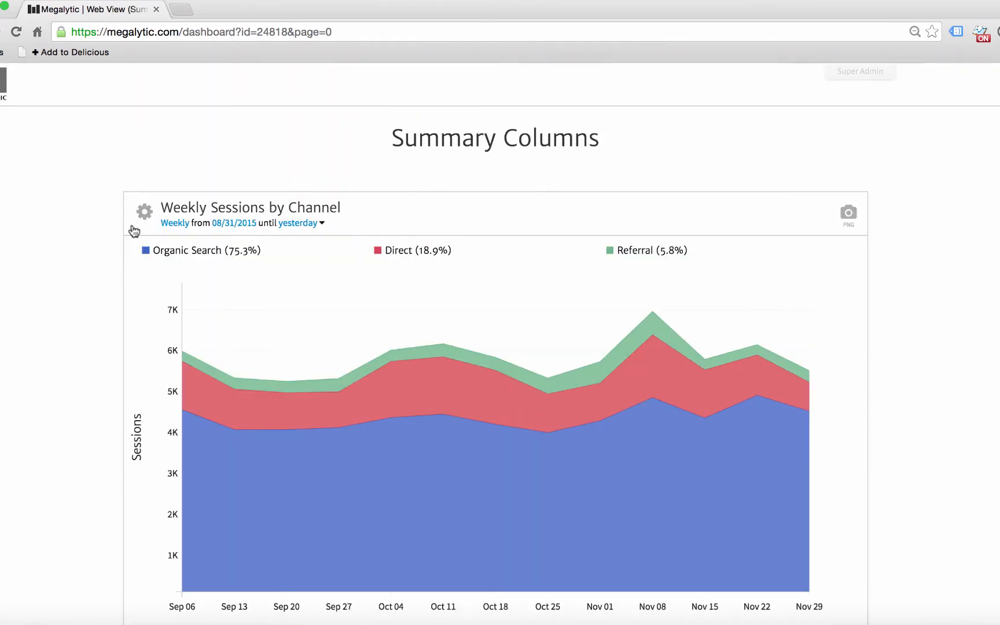
# - Switch the new widget's chart type to a table and scroll to its Columns setting
pyautogui.click(144, 211)
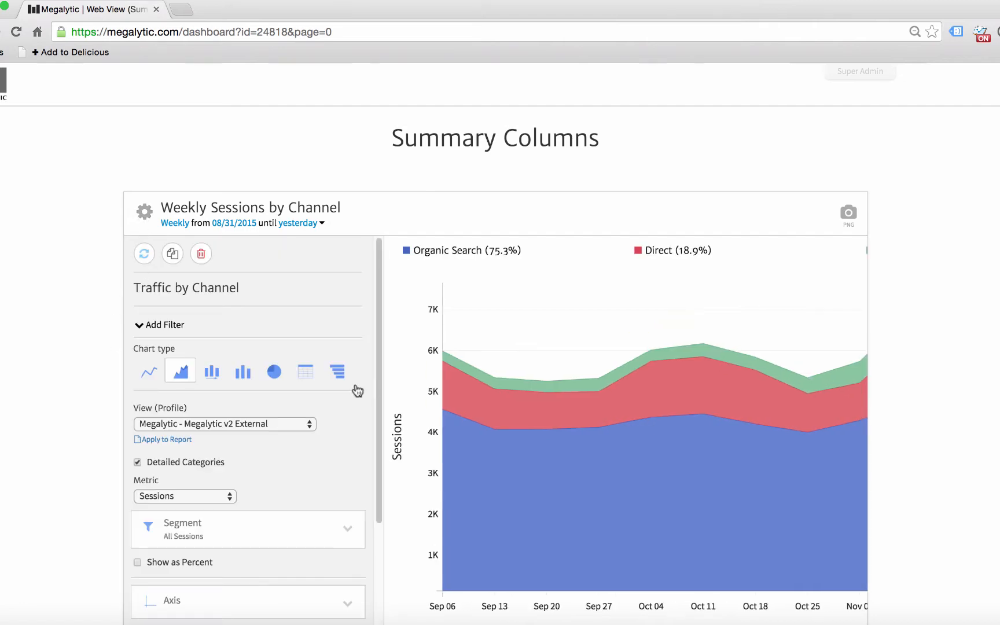
pyautogui.click(305, 371)
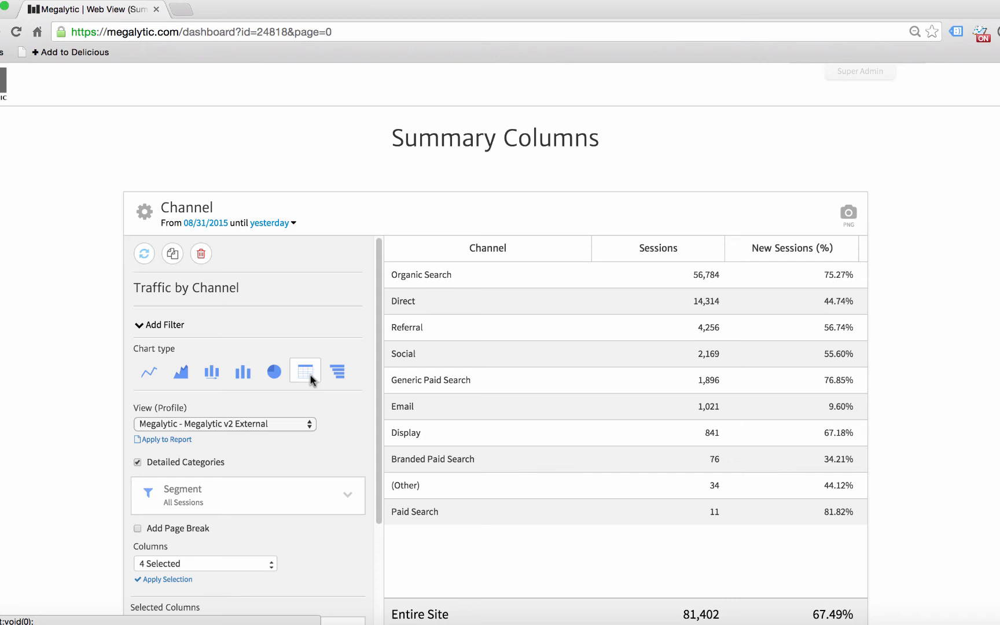
pyautogui.scroll(-3)
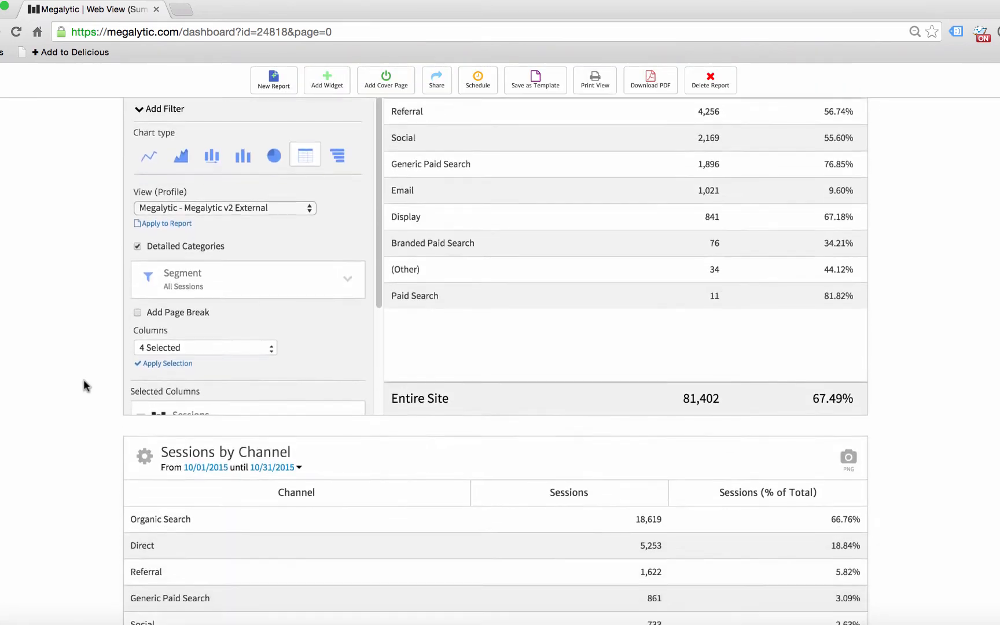
pyautogui.scroll(-3)
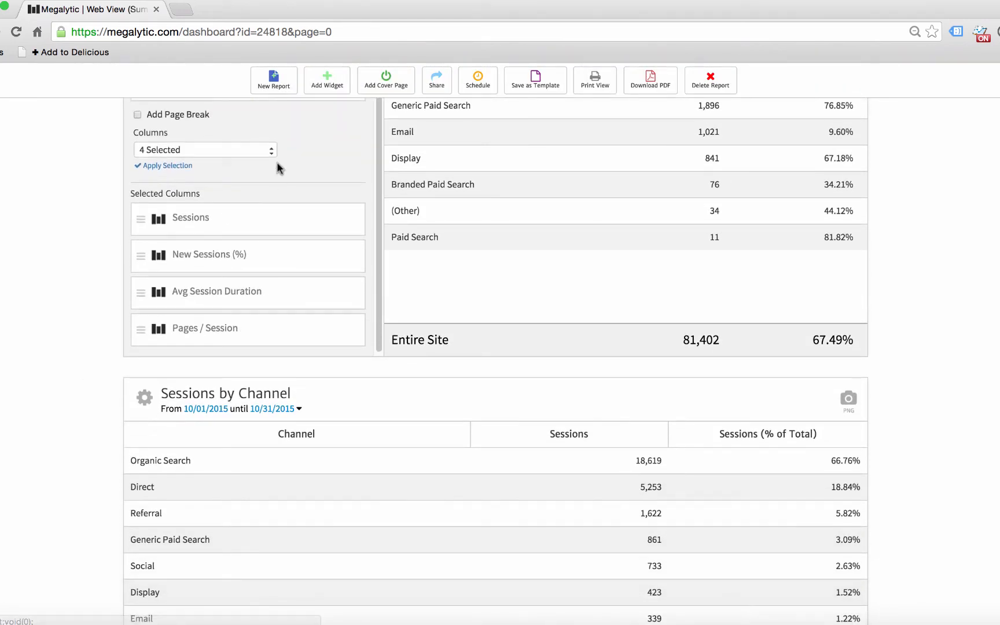
# - Set the table columns to Sessions and Sessions (% of Total), removing Pages / Session and others
pyautogui.click(205, 149)
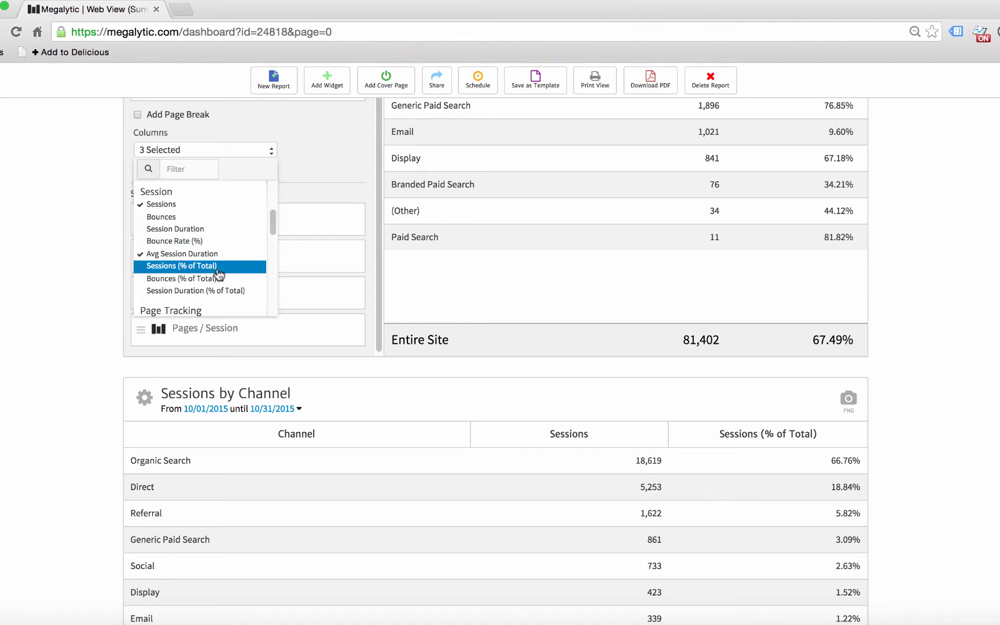
pyautogui.moveTo(187, 281)
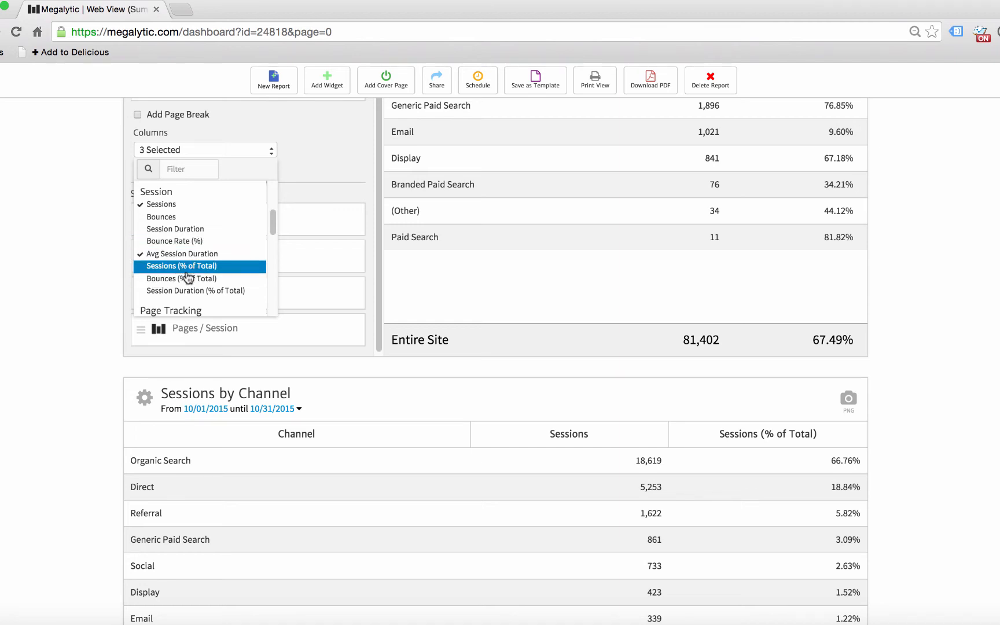
pyautogui.moveTo(225, 291)
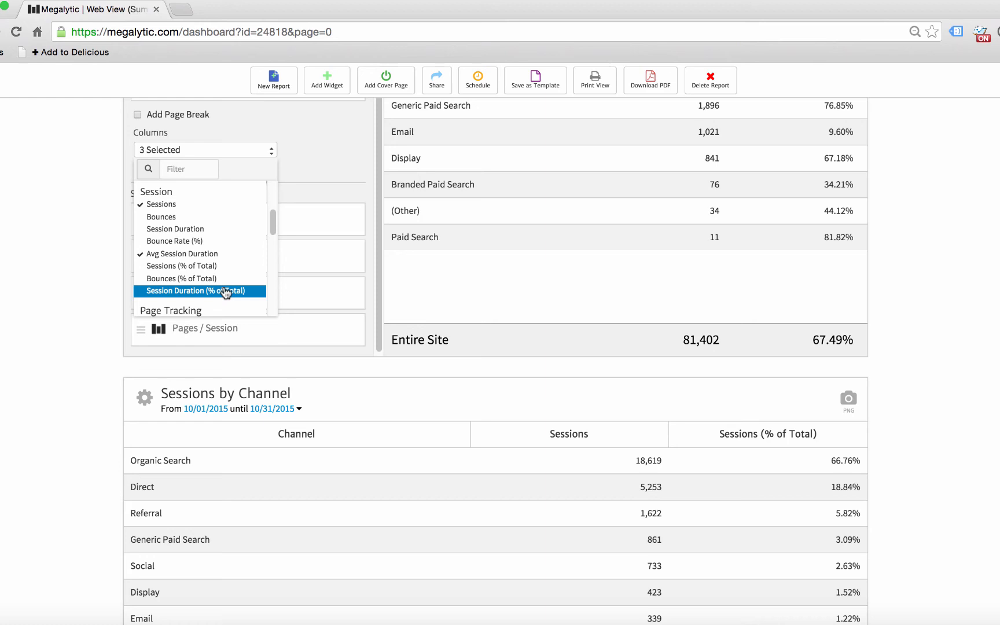
pyautogui.scroll(-3)
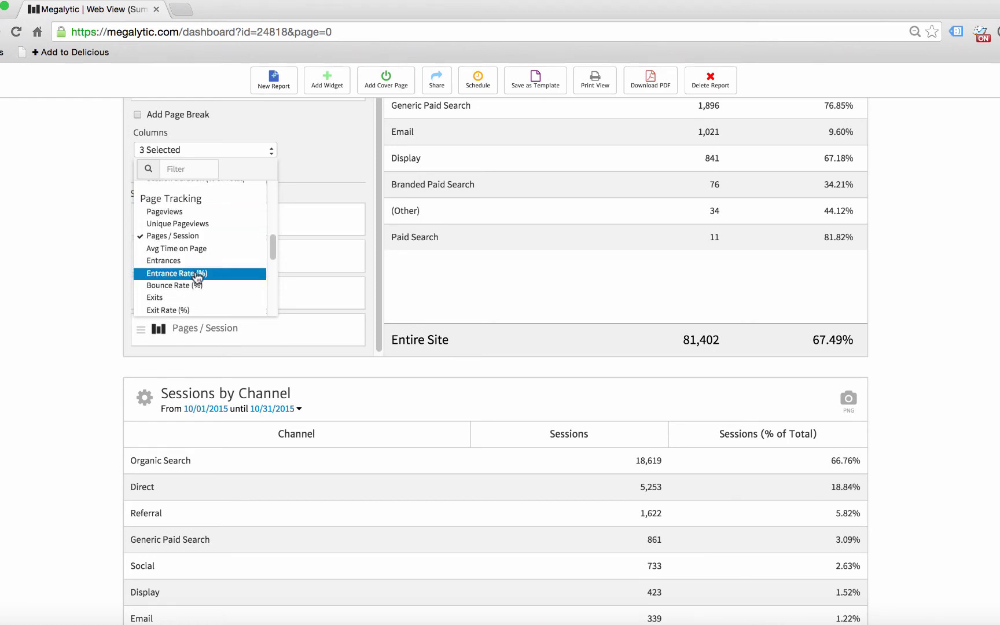
pyautogui.scroll(-3)
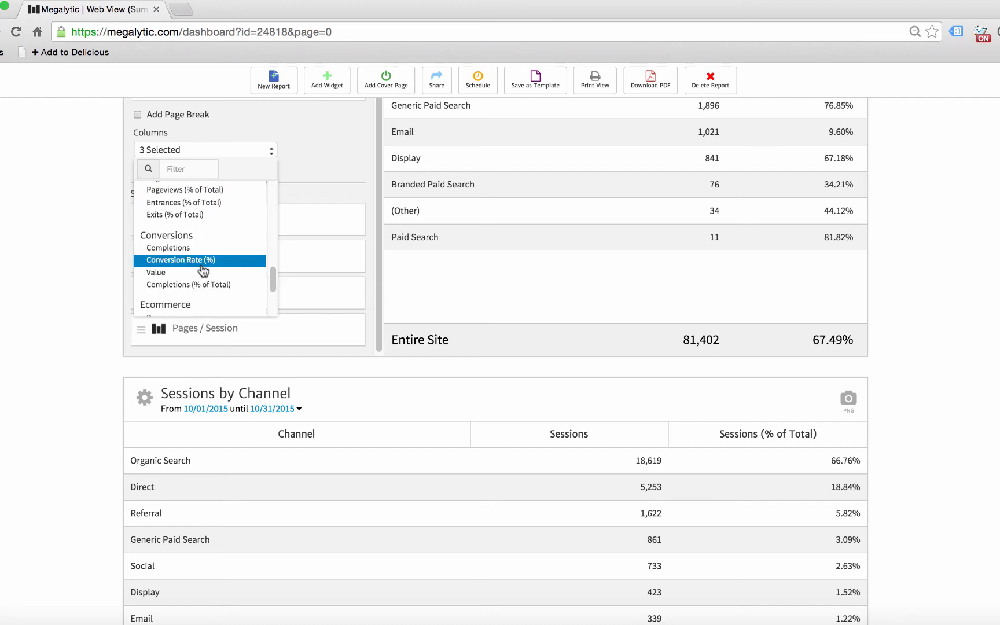
pyautogui.moveTo(187, 285)
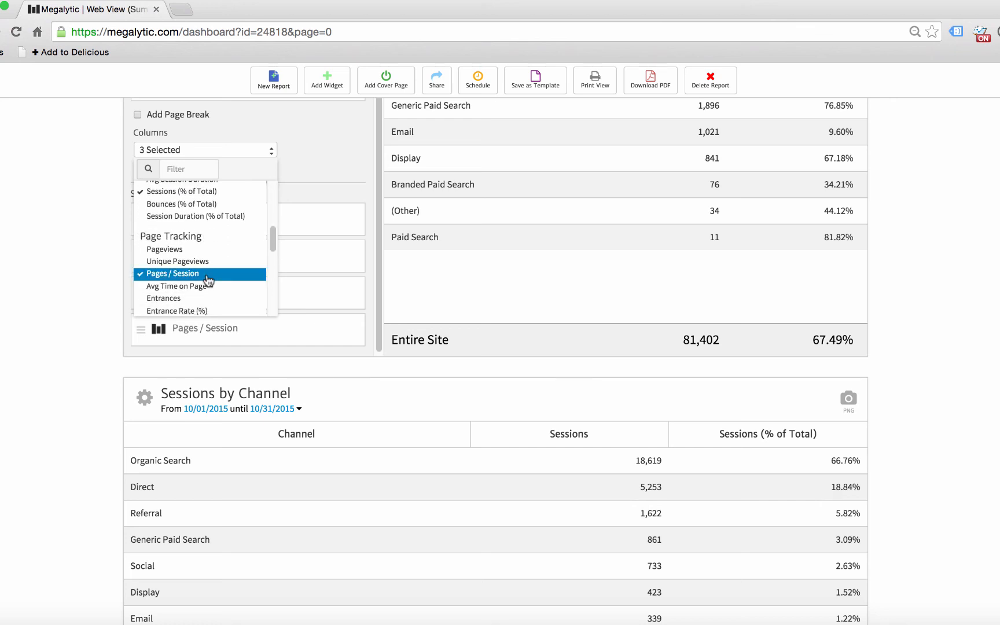
pyautogui.click(174, 273)
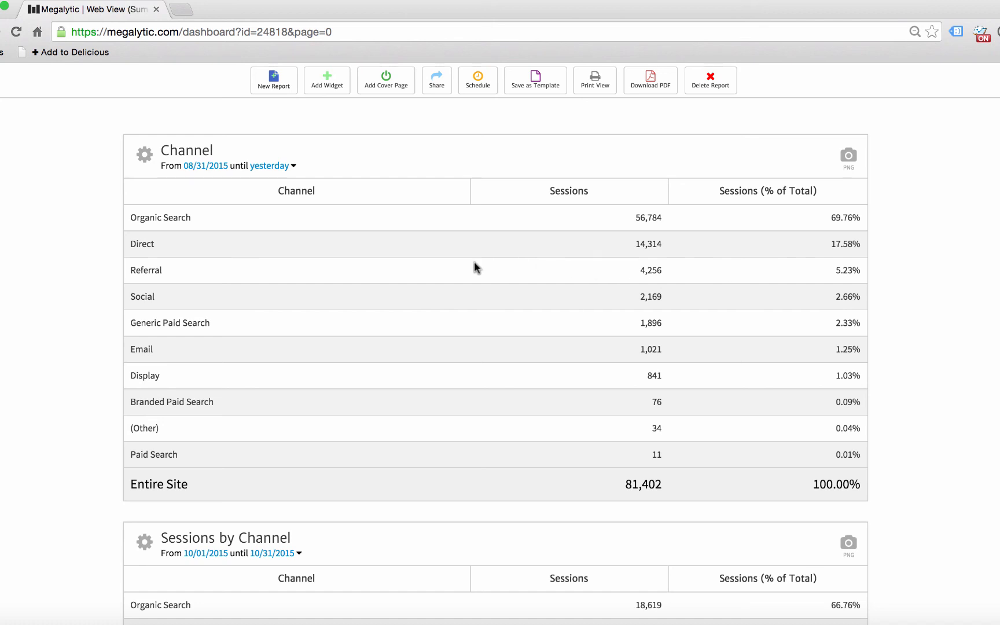
pyautogui.moveTo(145, 294)
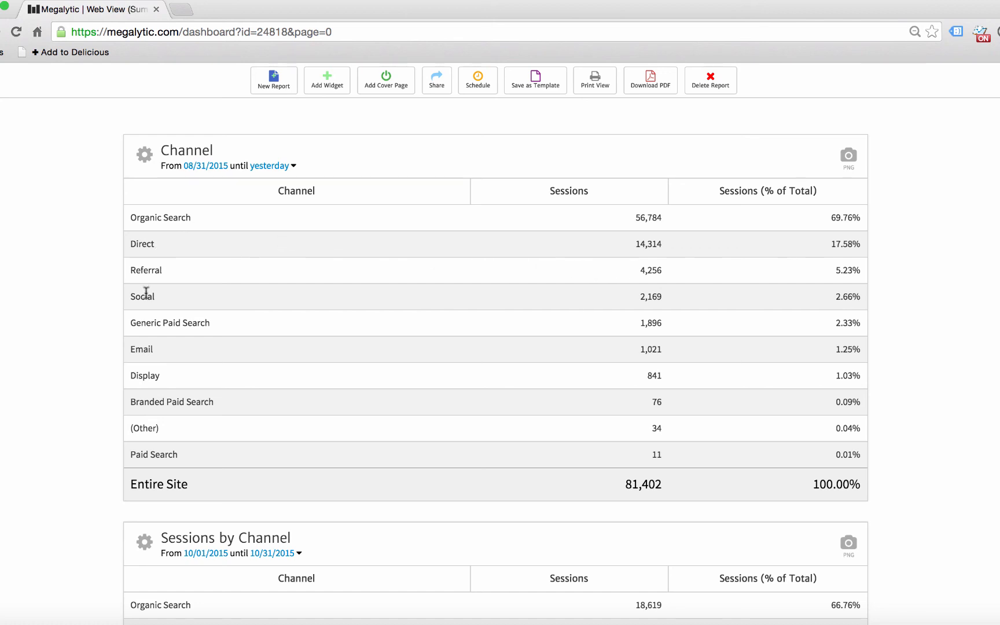
pyautogui.moveTo(734, 275)
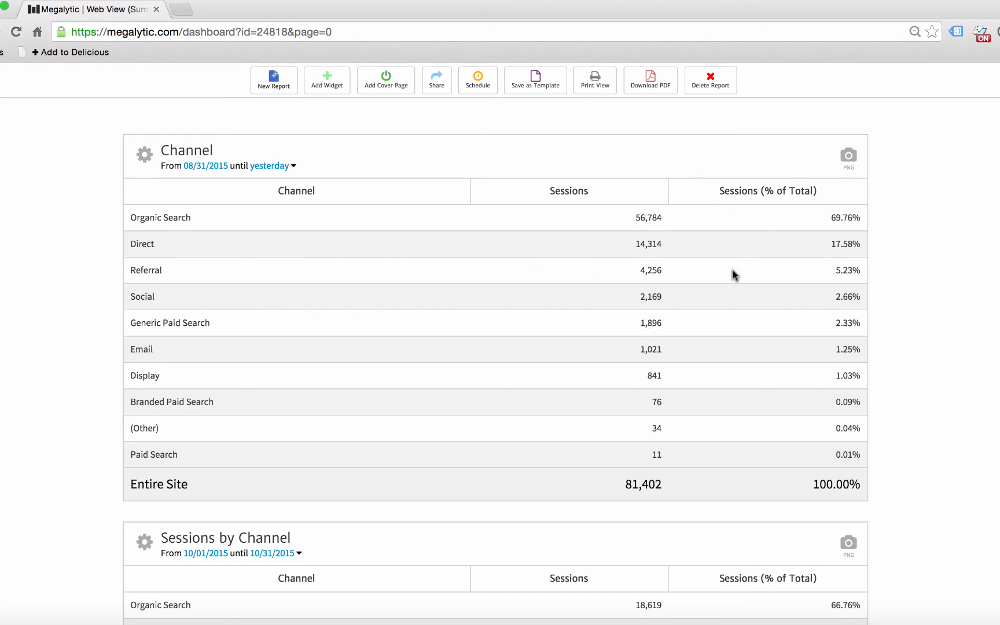
pyautogui.moveTo(661, 234)
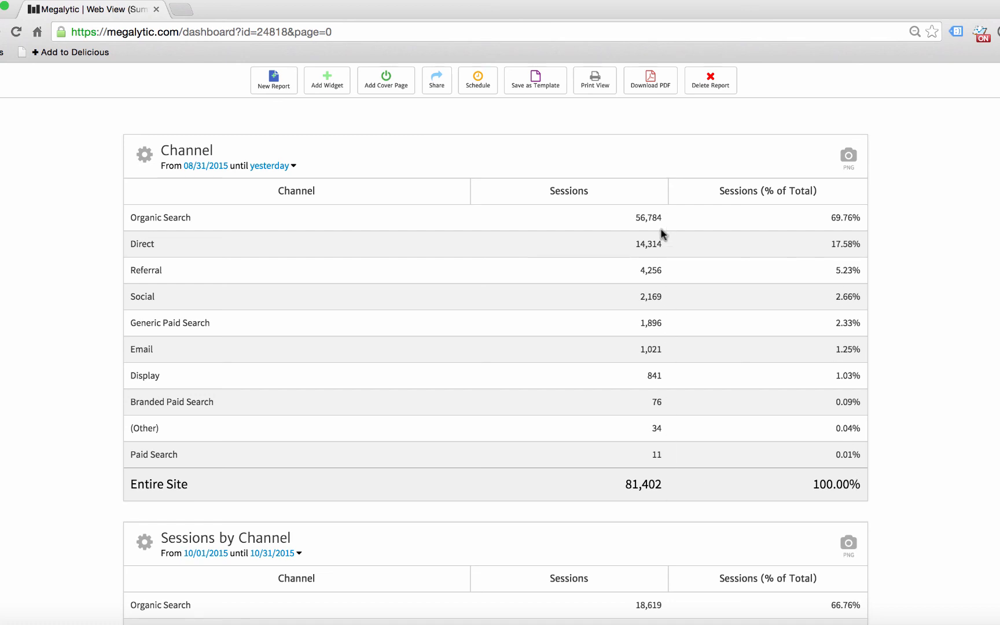